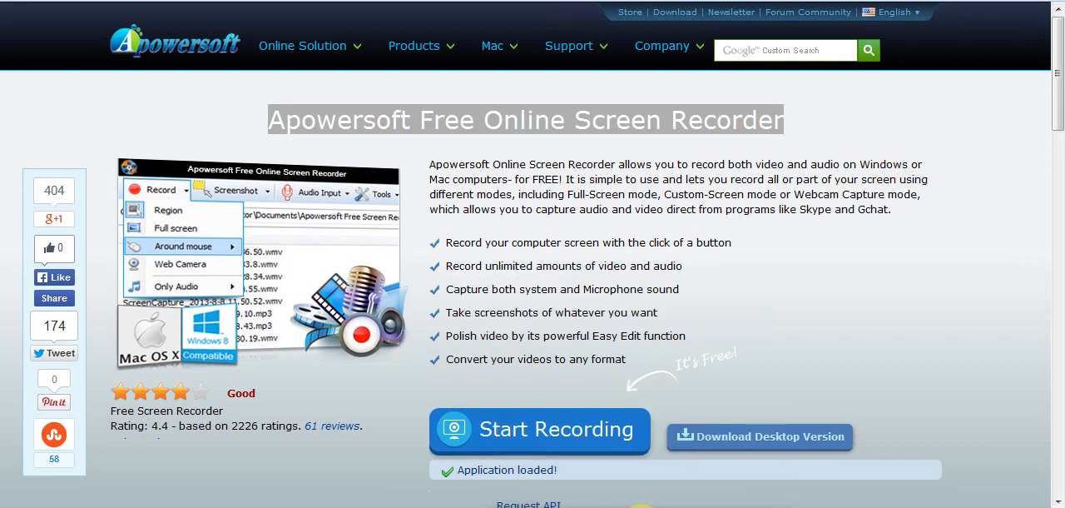
{"action": "mouse_move", "coordinate": [433, 148]}
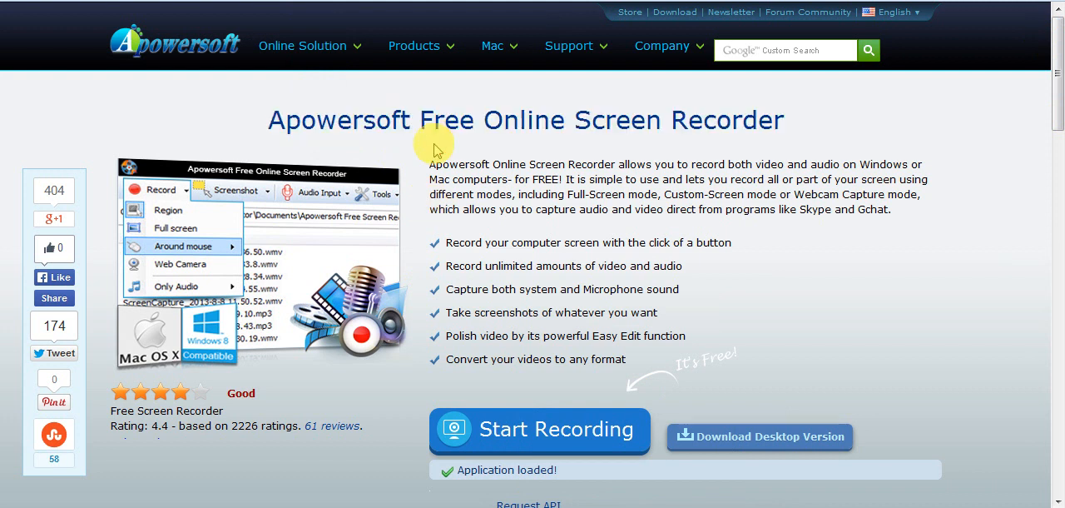
{"action": "mouse_move", "coordinate": [196, 9]}
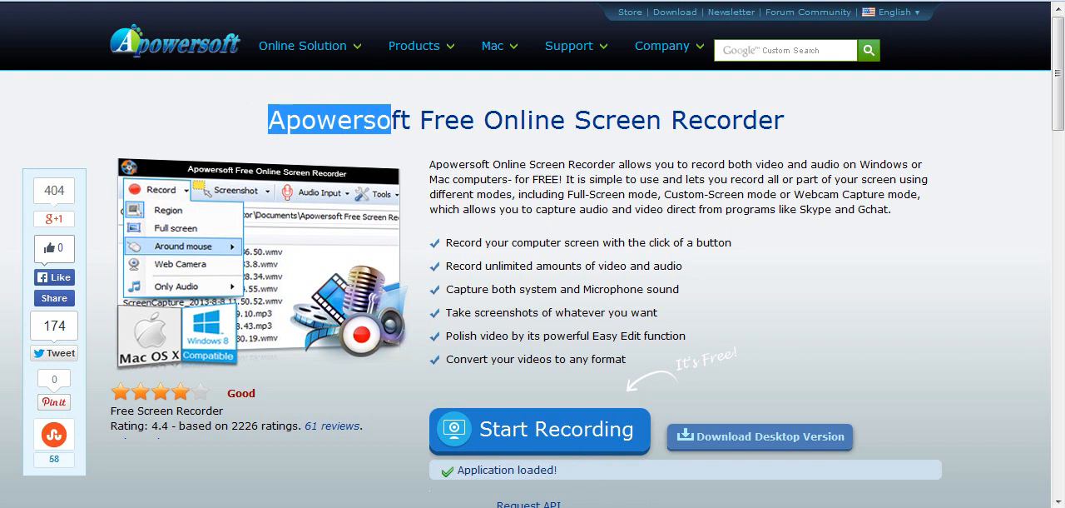
Step: Start the screen recording and drag the recording toolbar to the right, off the page text
{"action": "left_click", "coordinate": [414, 47]}
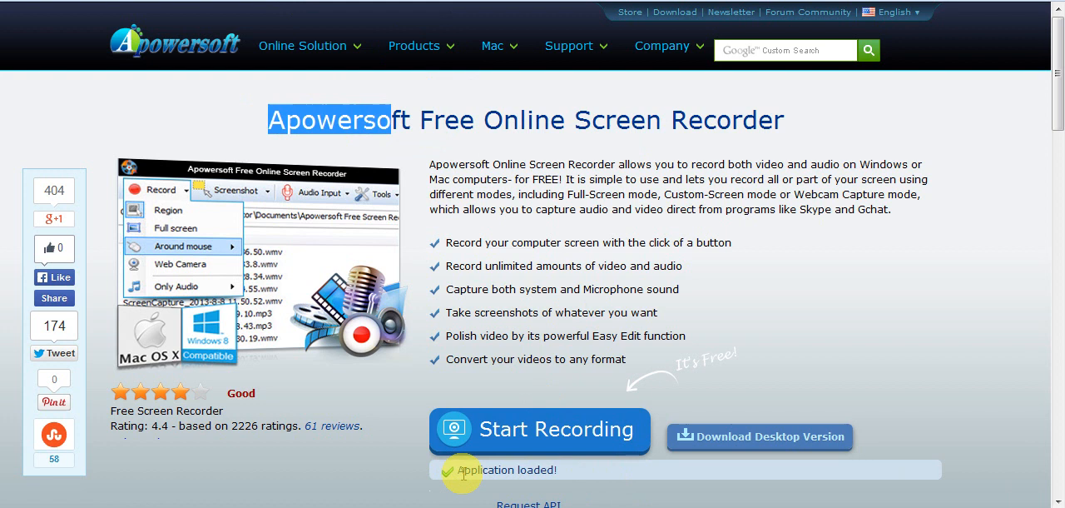
{"action": "mouse_move", "coordinate": [349, 476]}
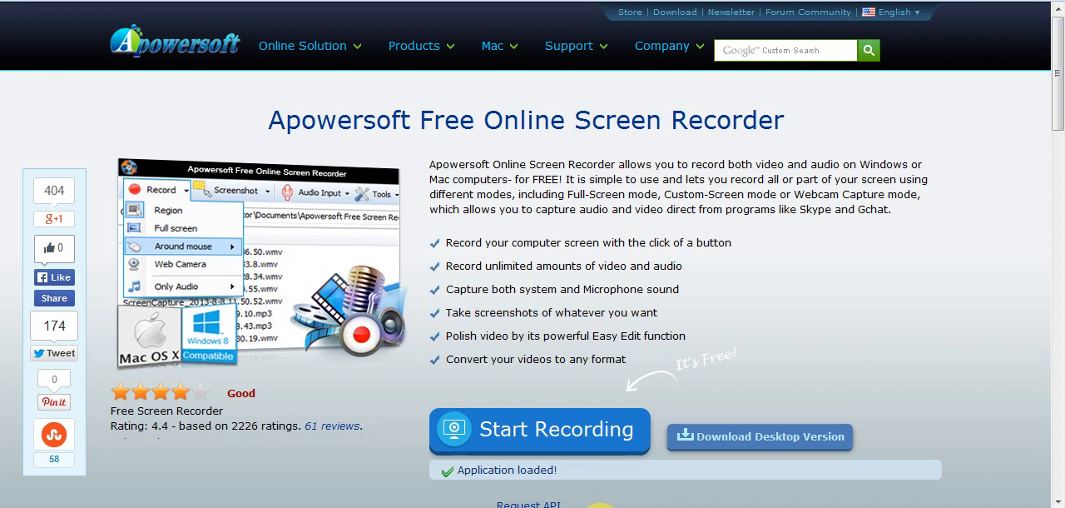
{"action": "mouse_move", "coordinate": [592, 413]}
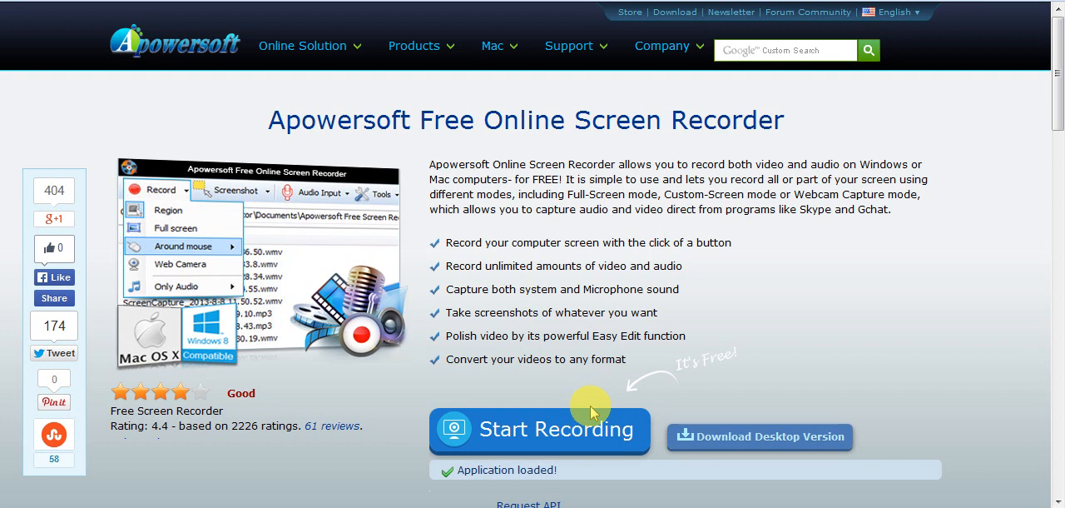
{"action": "mouse_move", "coordinate": [797, 446]}
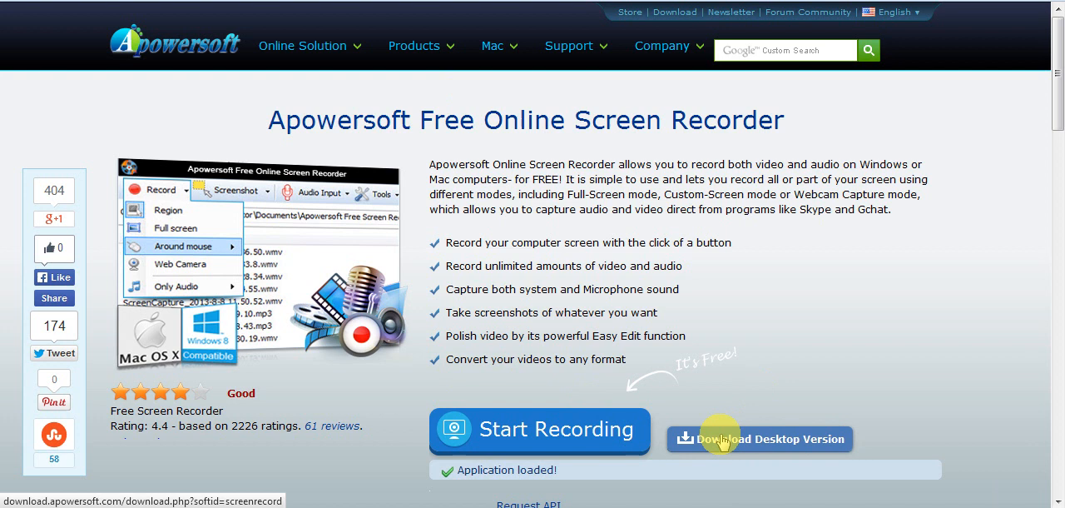
{"action": "mouse_move", "coordinate": [619, 433]}
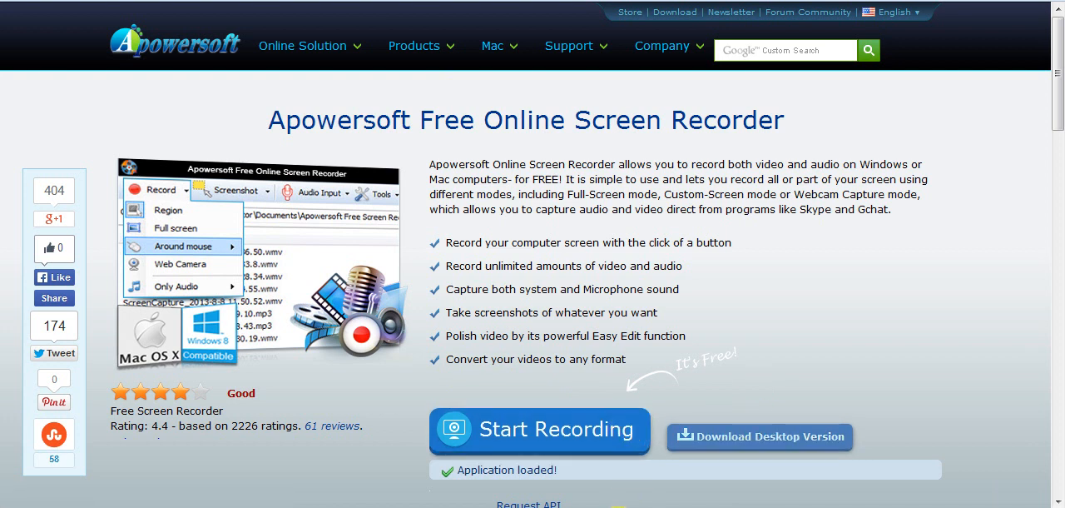
{"action": "left_click", "coordinate": [539, 430]}
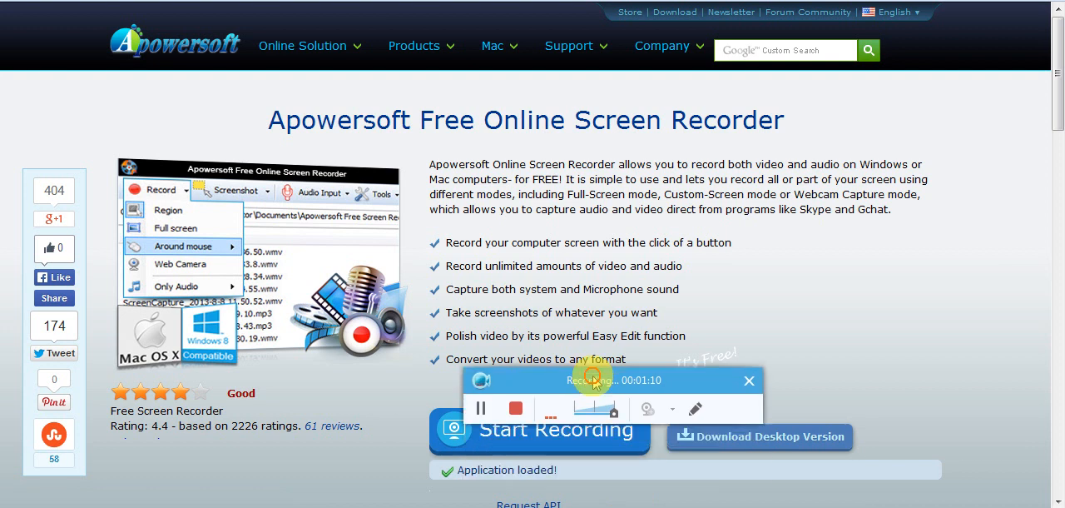
{"action": "left_click_drag", "start_coordinate": [602, 380], "coordinate": [719, 306]}
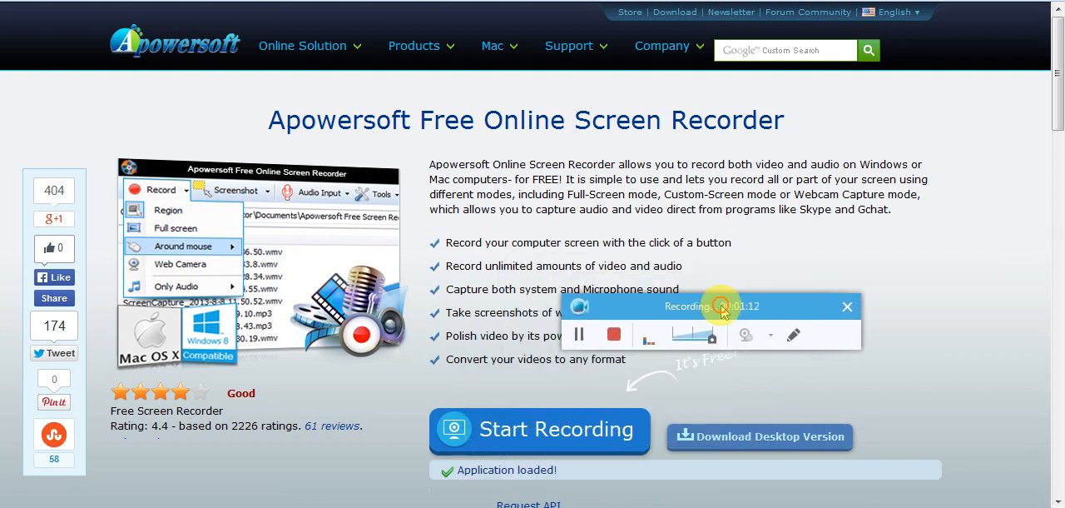
{"action": "left_click_drag", "start_coordinate": [684, 306], "coordinate": [842, 278]}
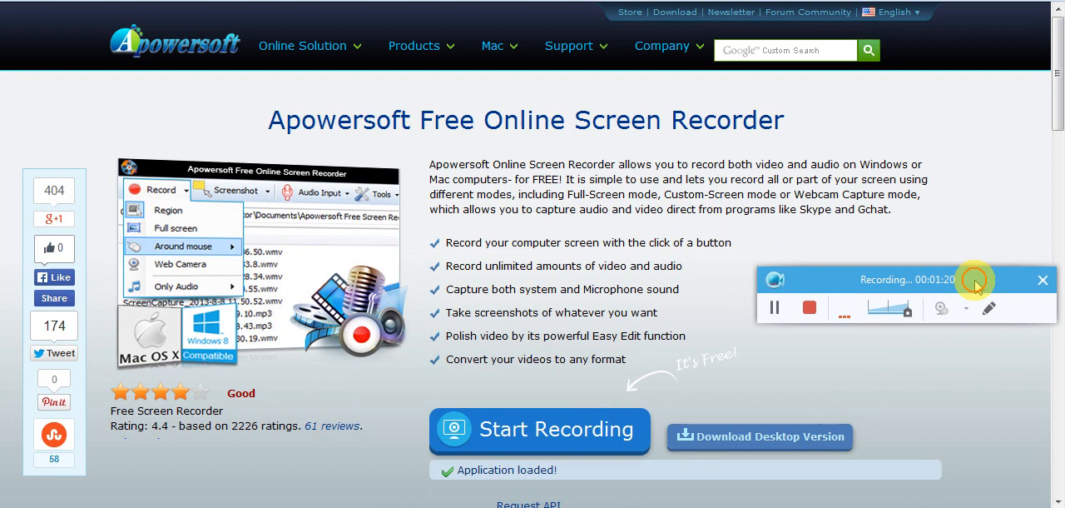
Step: Open the annotation tools, lower the toolbar and add red text 'Hi!' with the Text tool
{"action": "left_click", "coordinate": [989, 306]}
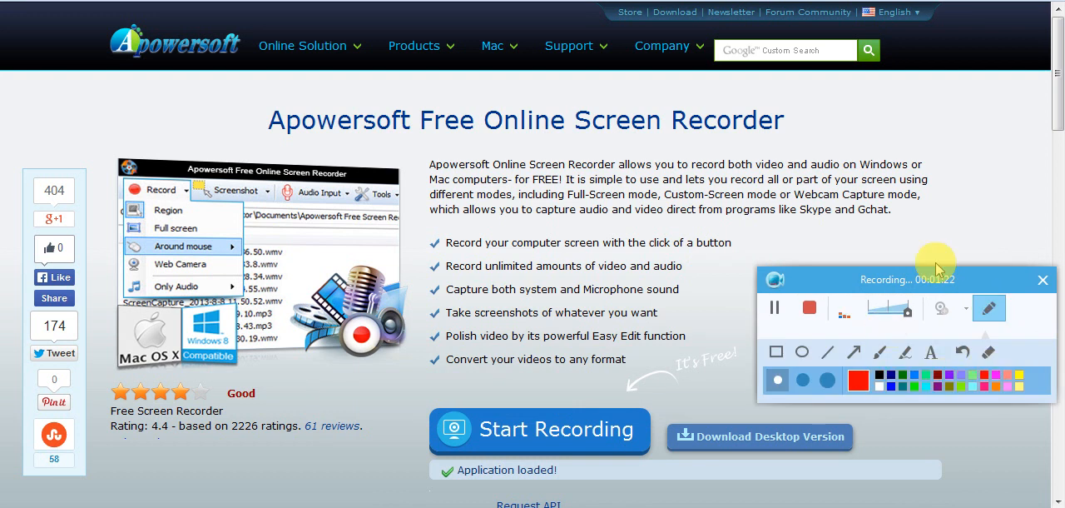
{"action": "left_click_drag", "start_coordinate": [905, 279], "coordinate": [693, 362]}
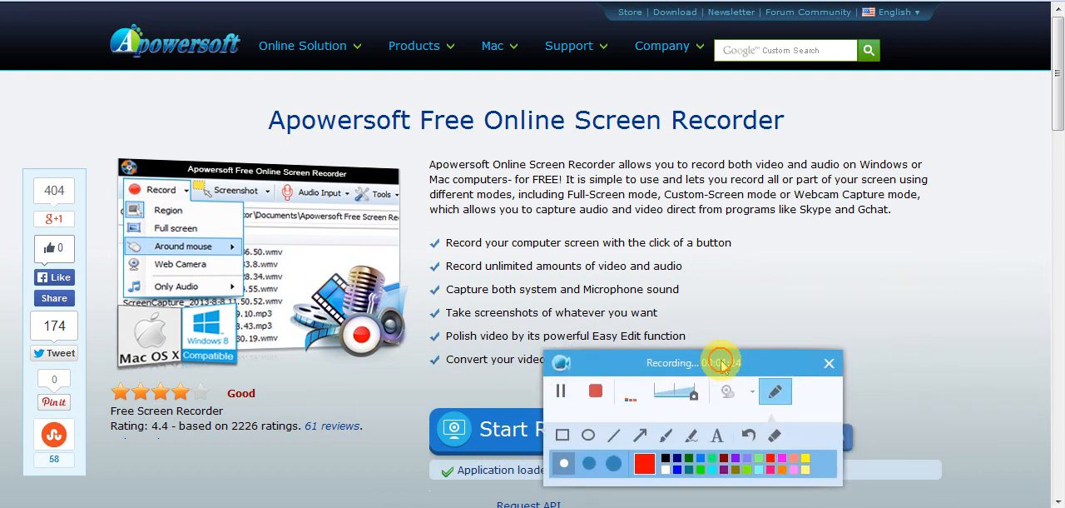
{"action": "mouse_move", "coordinate": [716, 436]}
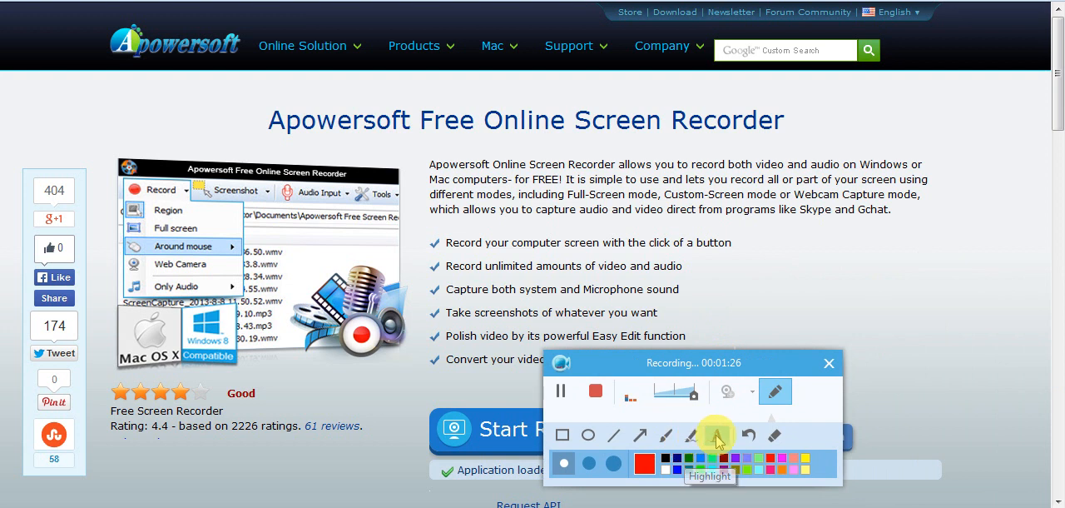
{"action": "left_click", "coordinate": [716, 435]}
{"action": "type", "text": "HI!"}
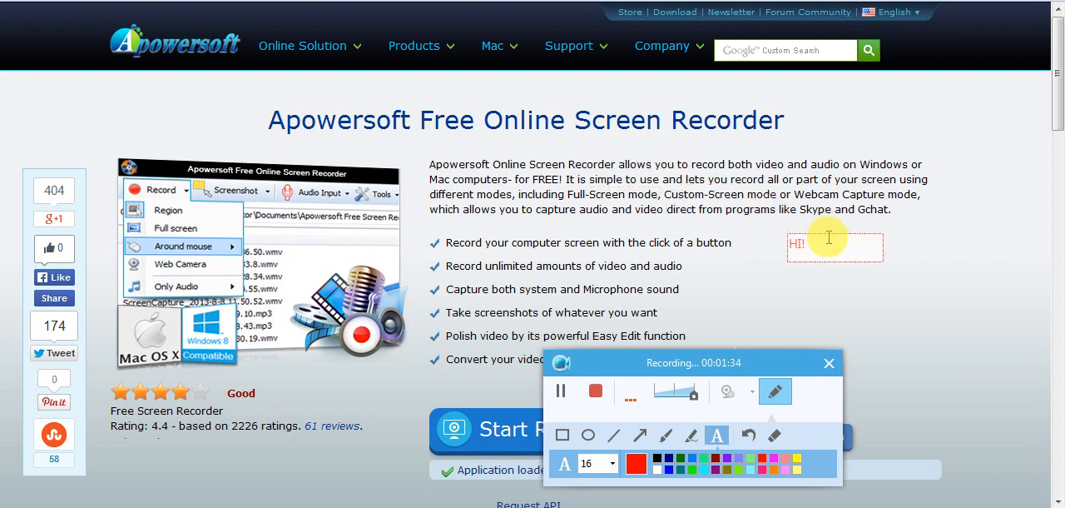
{"action": "mouse_move", "coordinate": [569, 386]}
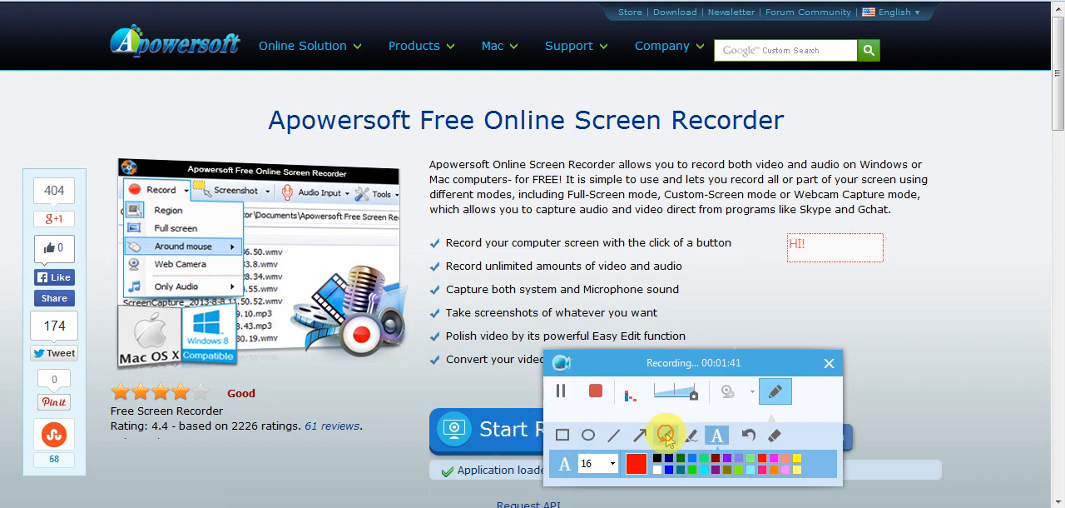
Step: Draw the red rectangle, arrow and freehand lines, then hide and restore the recording toolbar
{"action": "left_click", "coordinate": [664, 436]}
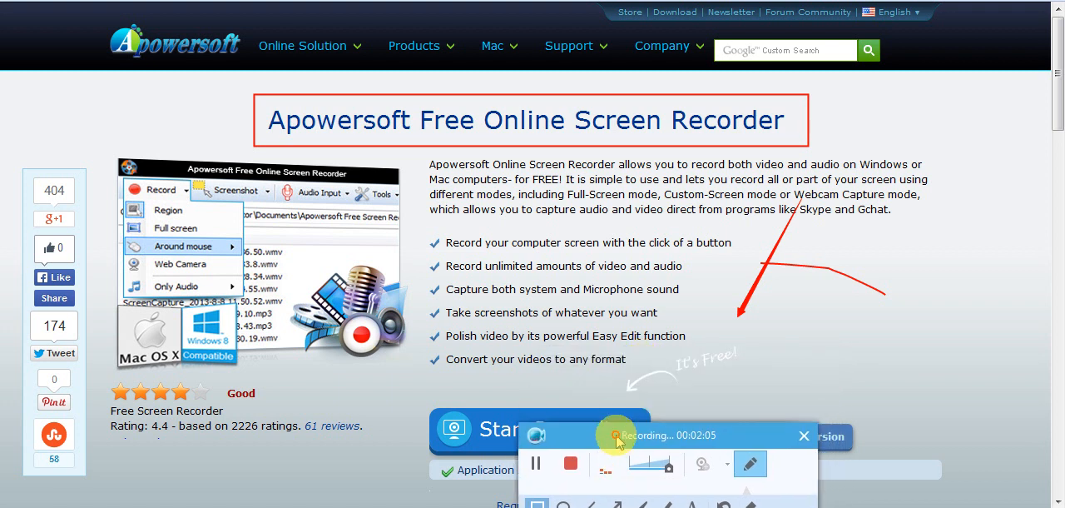
{"action": "left_click", "coordinate": [802, 436]}
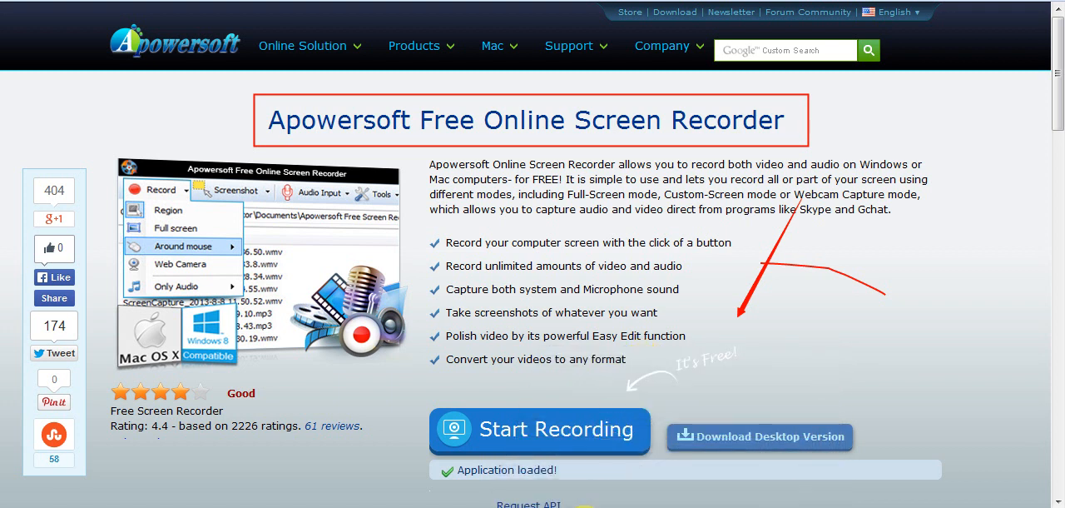
{"action": "left_click", "coordinate": [539, 429]}
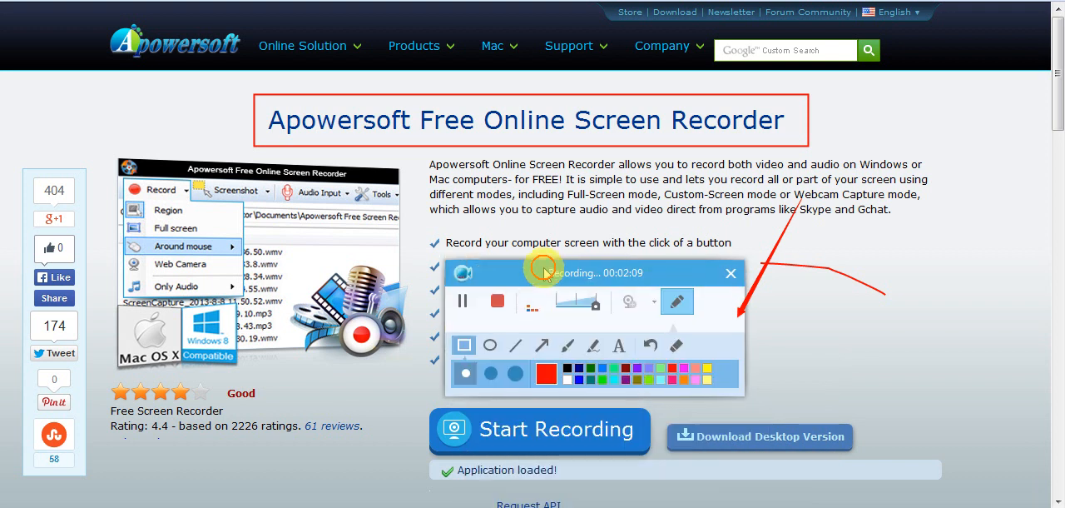